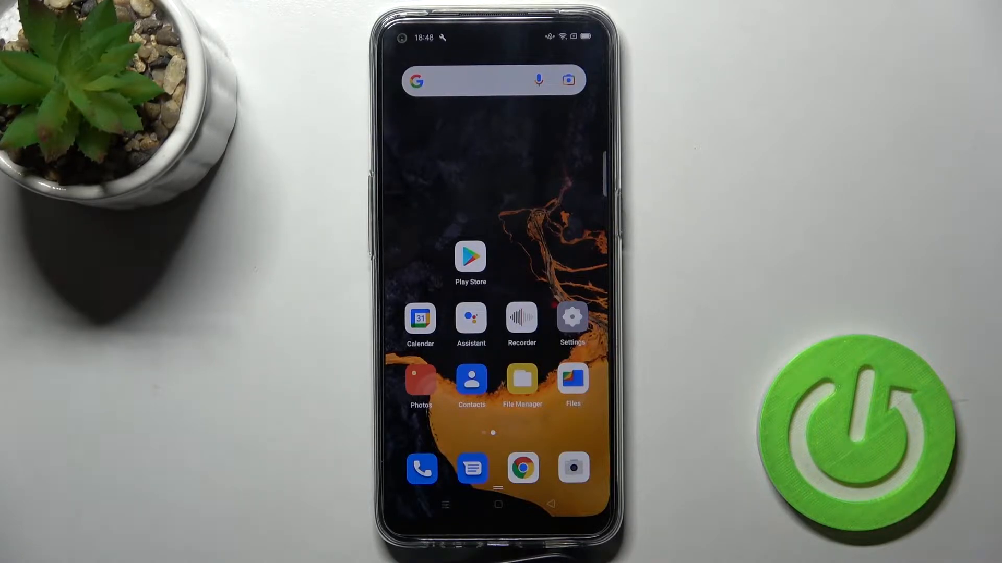
Launch Settings from the home screen and scroll until Sound & vibration is visible
click(571, 317)
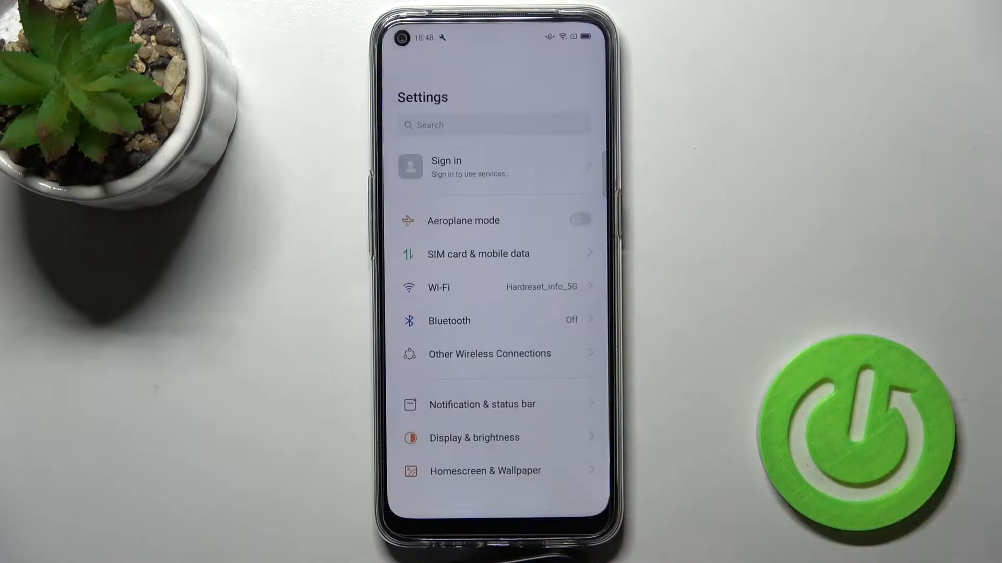
scroll(down, 3)
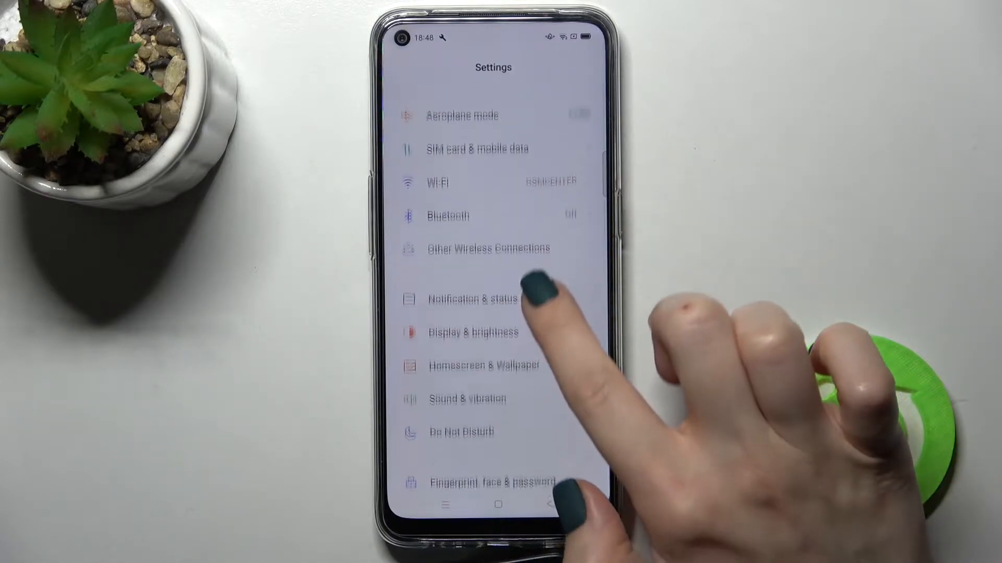
scroll(down, 3)
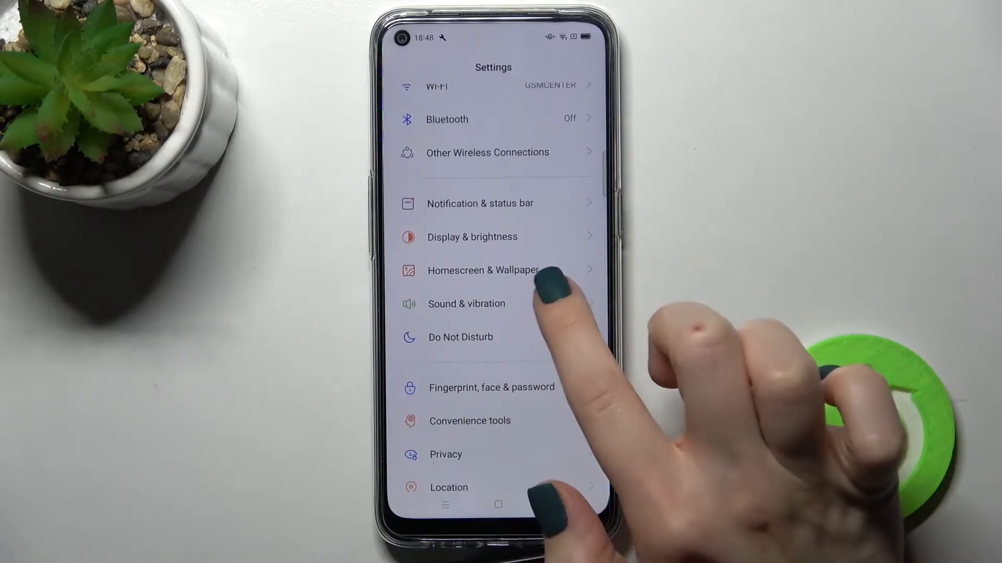
Enter Sound & vibration and toggle Silent mode several times, leaving it off
click(466, 304)
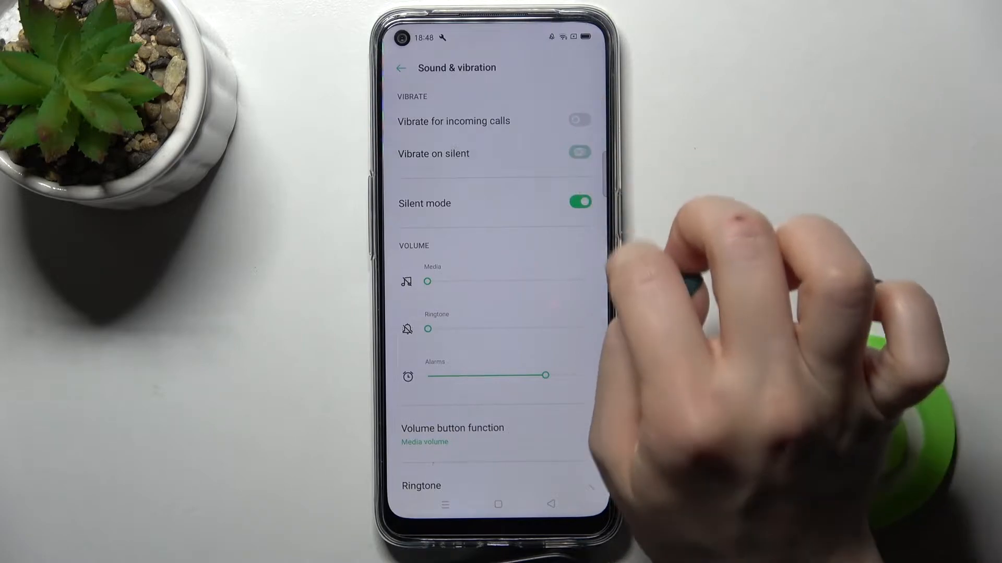
click(578, 201)
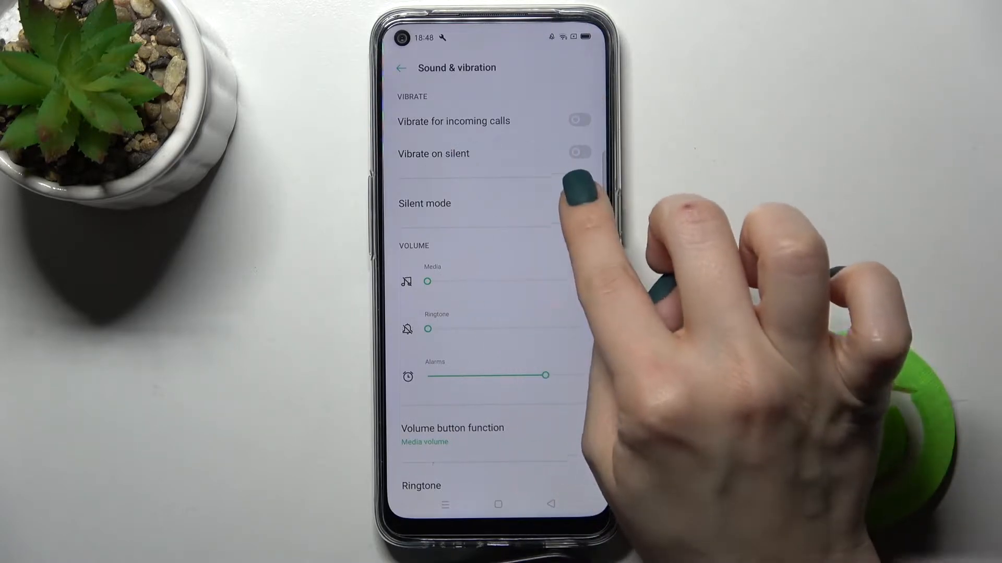
click(578, 204)
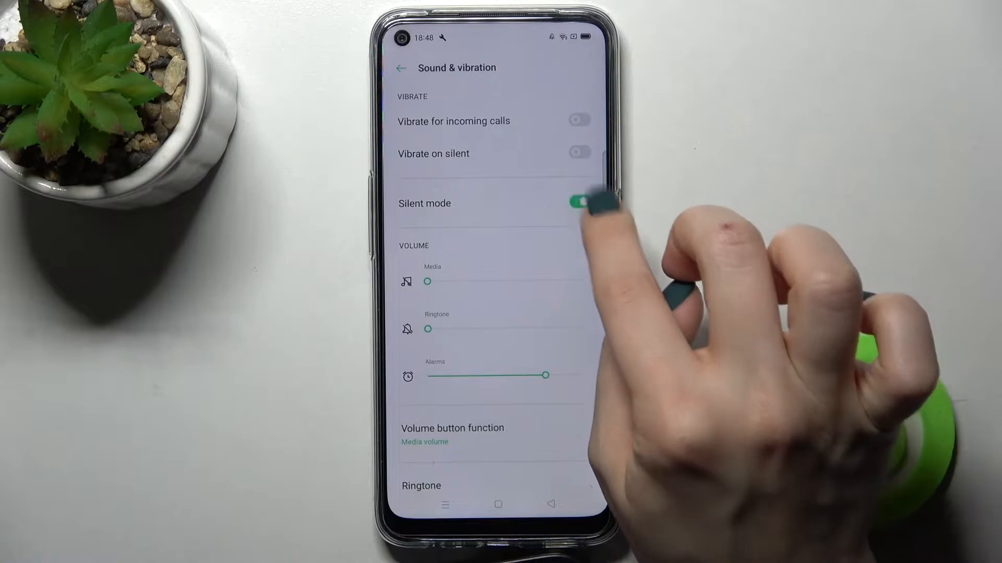
click(577, 203)
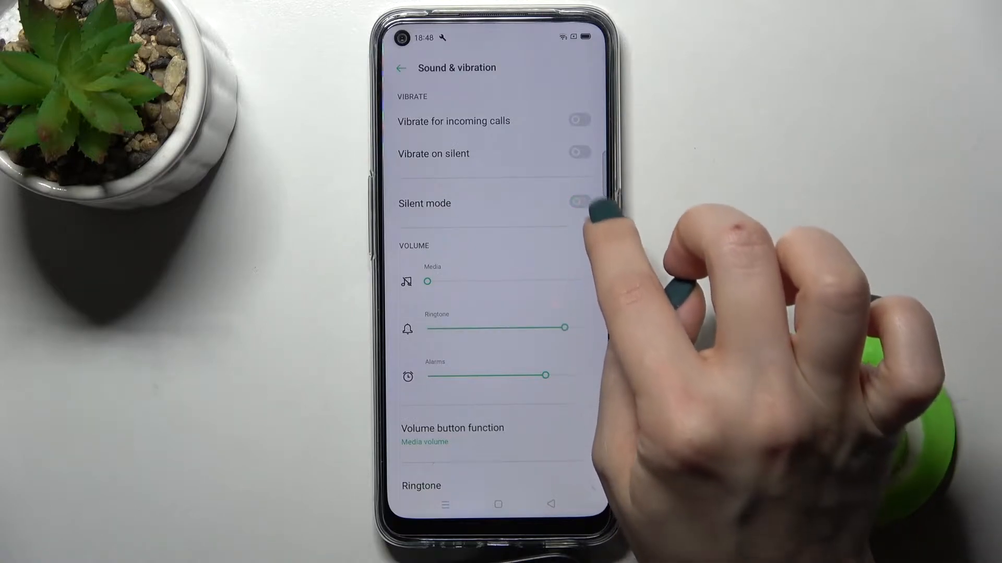
click(578, 204)
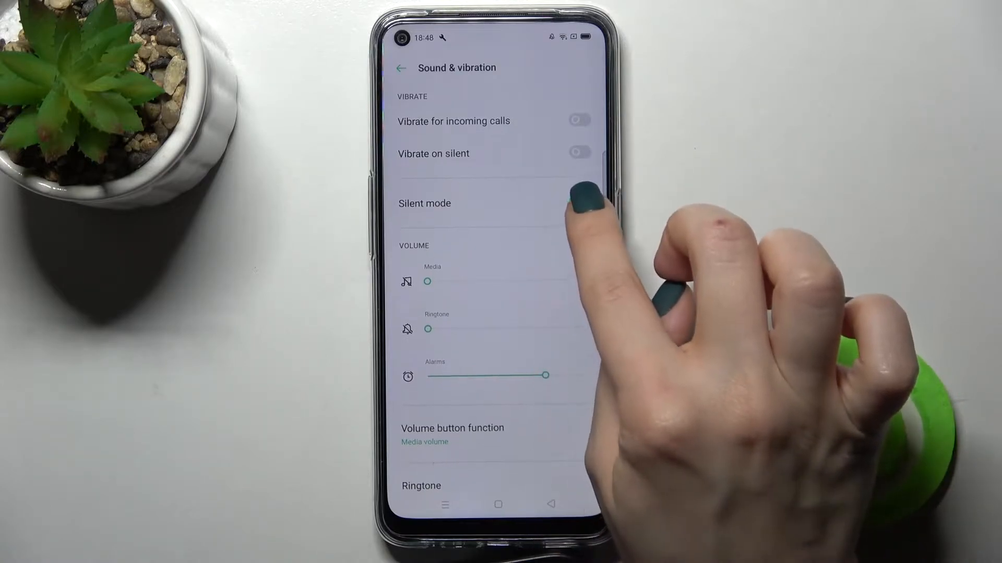
click(578, 202)
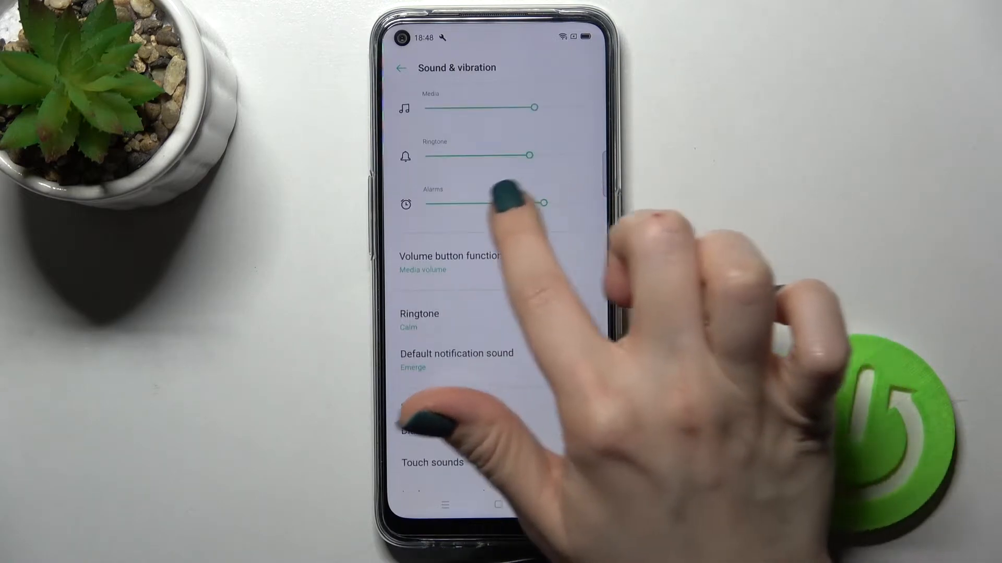
Lower the Alarms slider to about a quarter and scroll down to the feedback sounds
drag(543, 203, 457, 203)
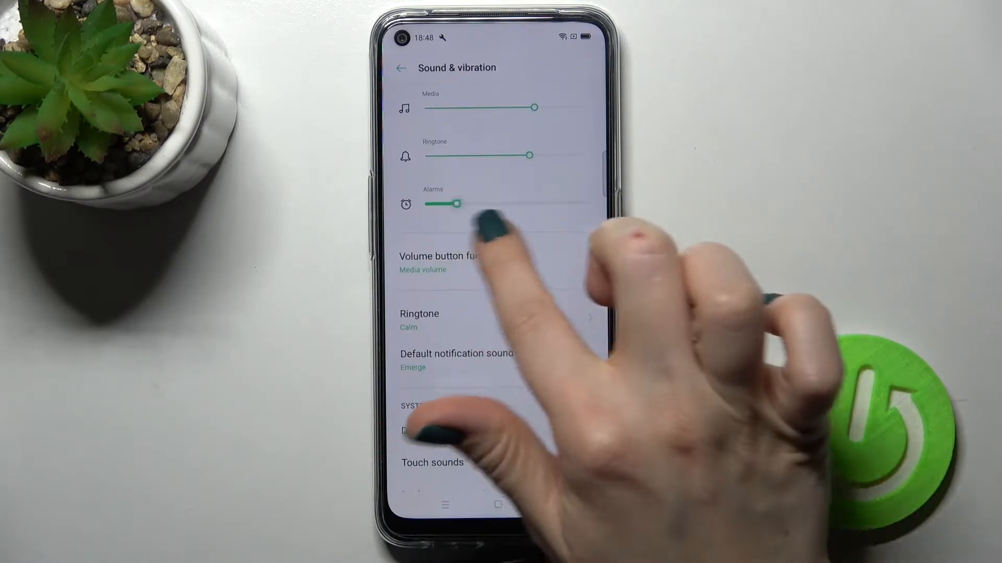
scroll(down, 3)
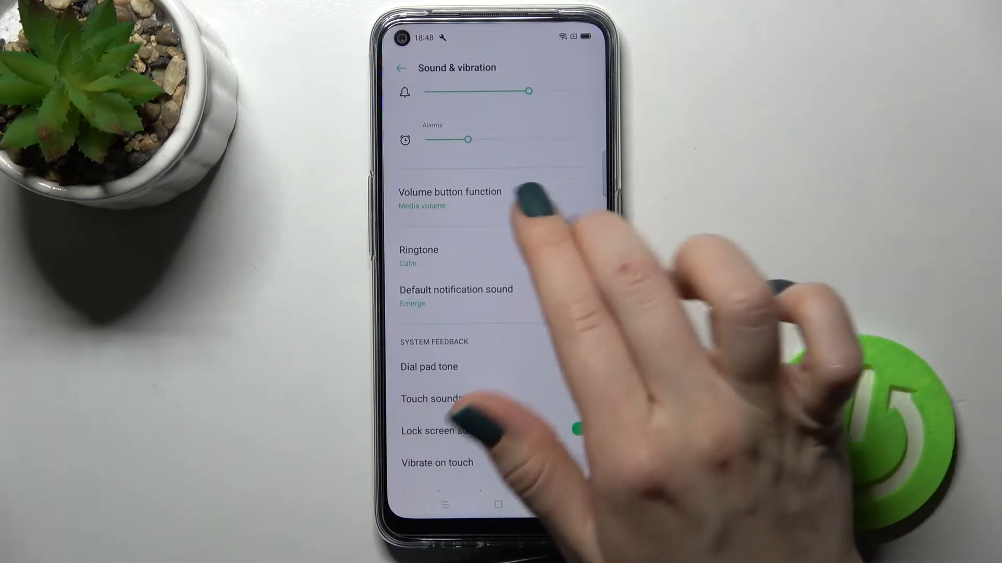
scroll(down, 3)
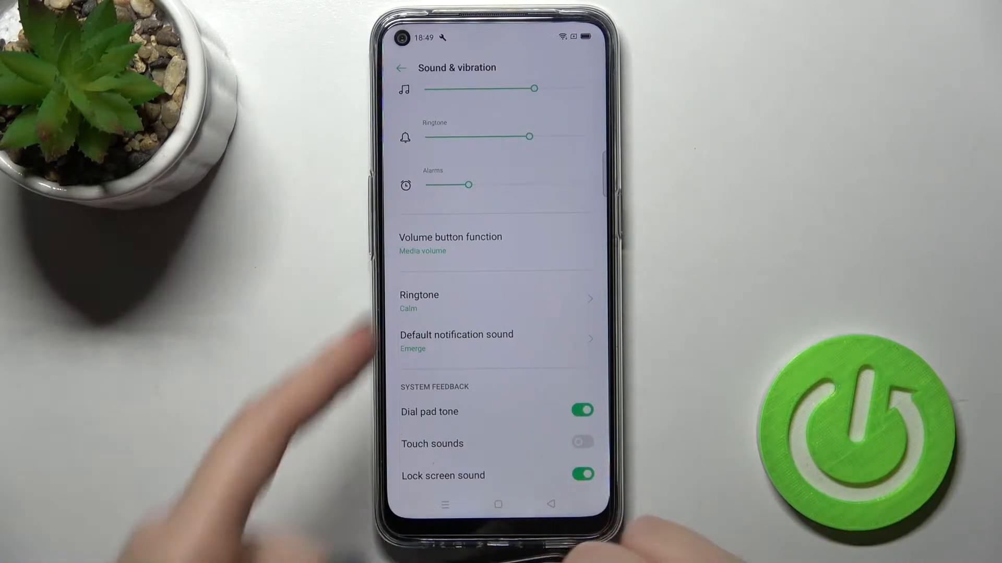
Set Volume button function to Ringtone volume instead of media volume
click(449, 243)
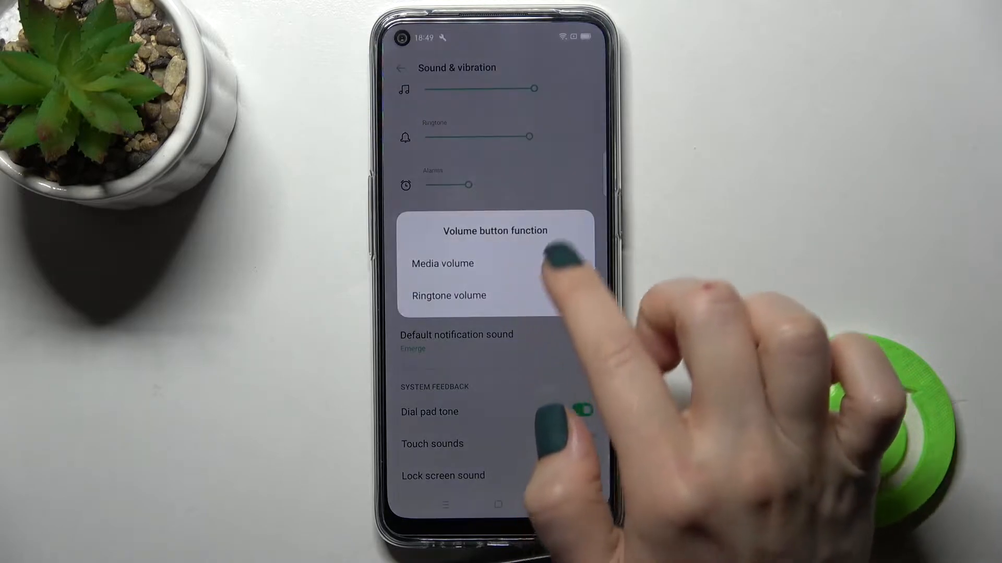
click(443, 263)
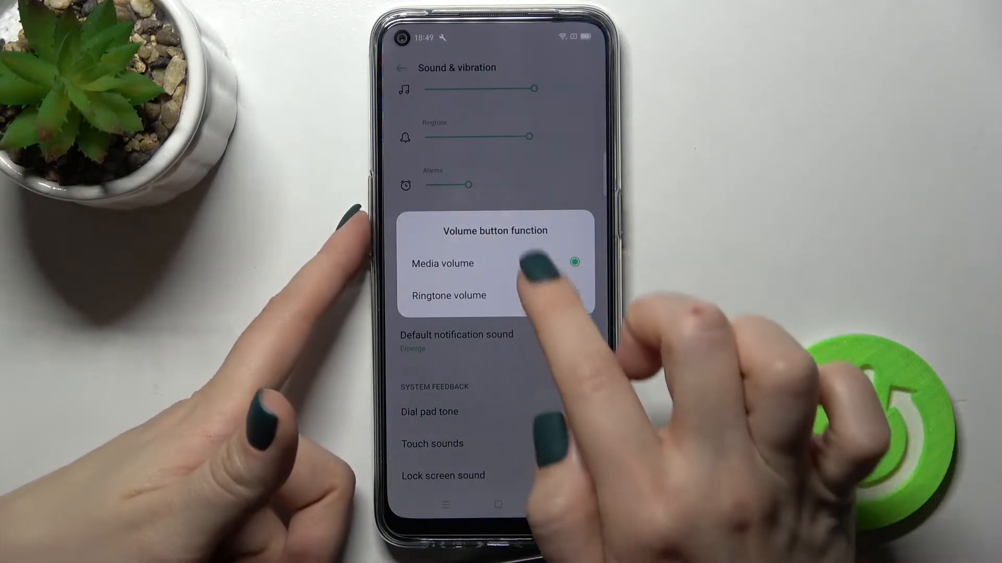
click(443, 263)
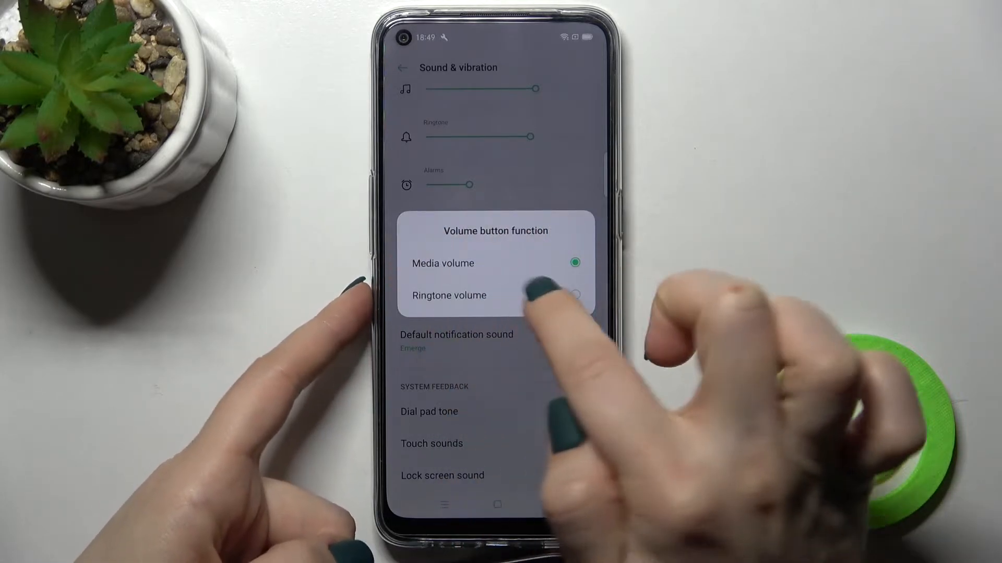
click(449, 295)
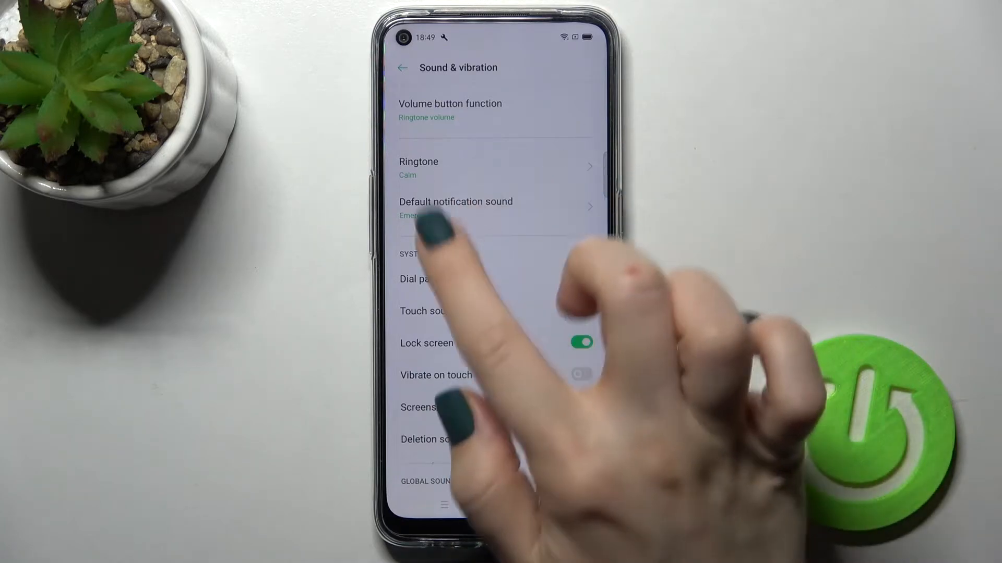
Under System feedback, switch Dial pad tone, Touch sounds and Lock screen sound off
scroll(down, 3)
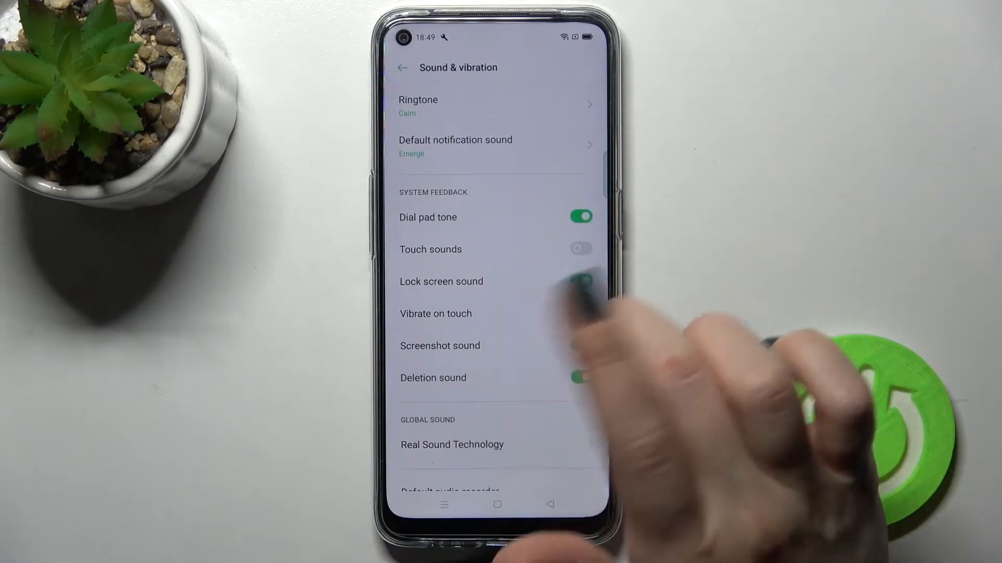
click(580, 280)
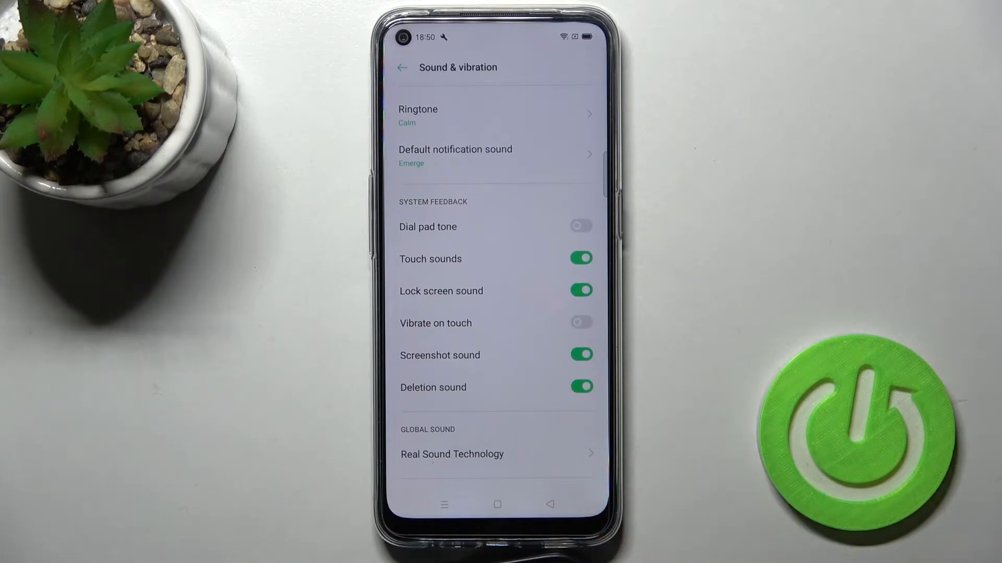
click(580, 257)
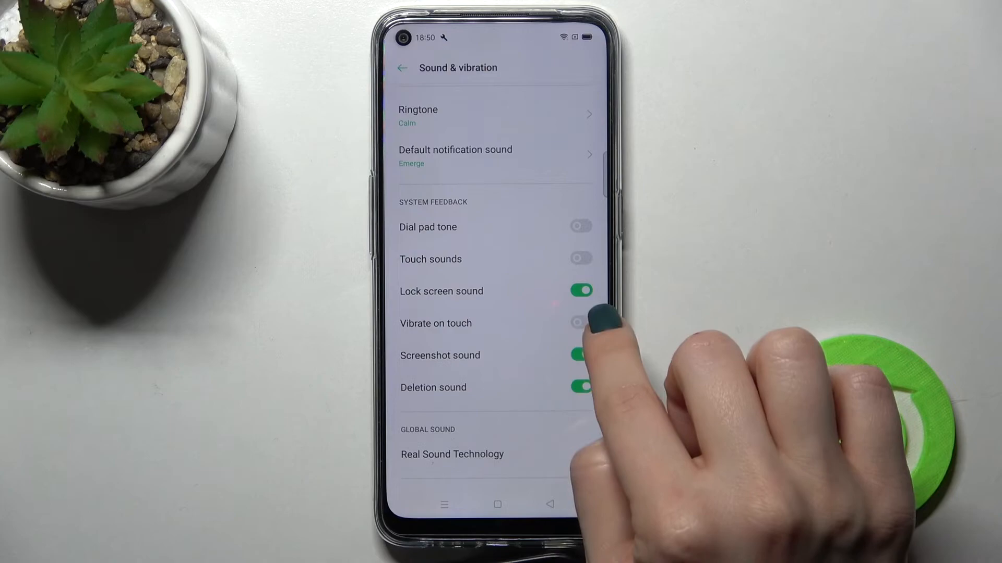
click(580, 292)
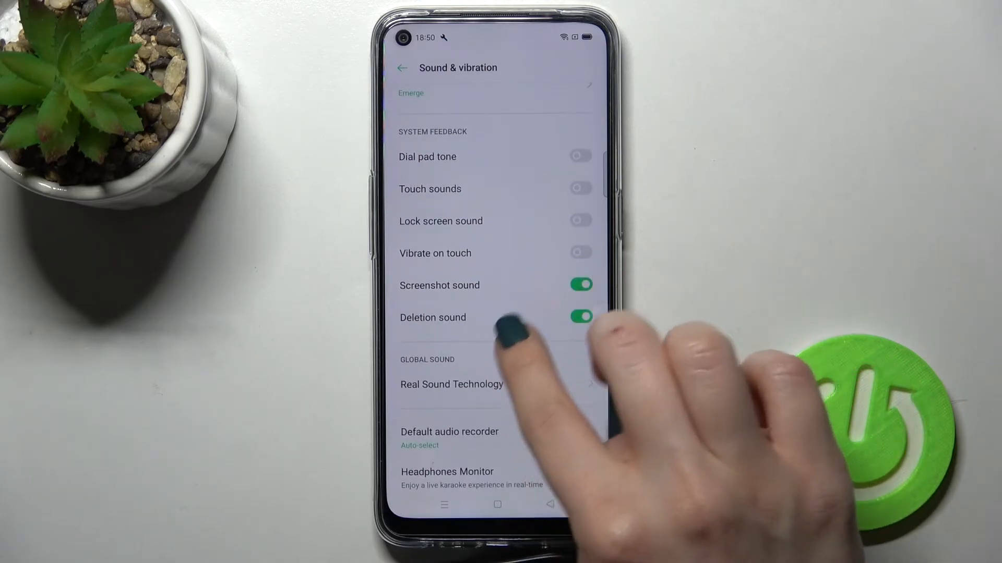
scroll(down, 3)
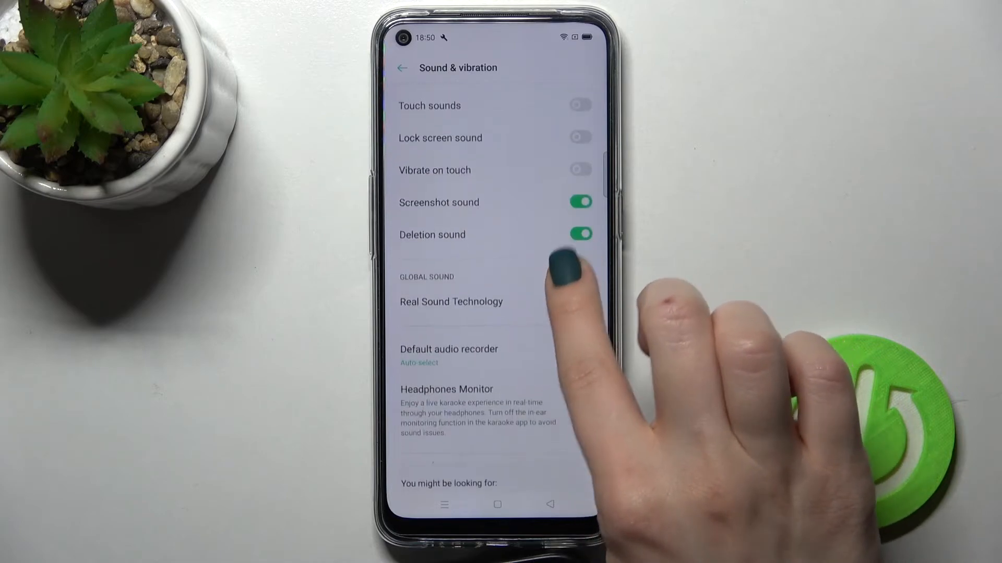
scroll(down, 3)
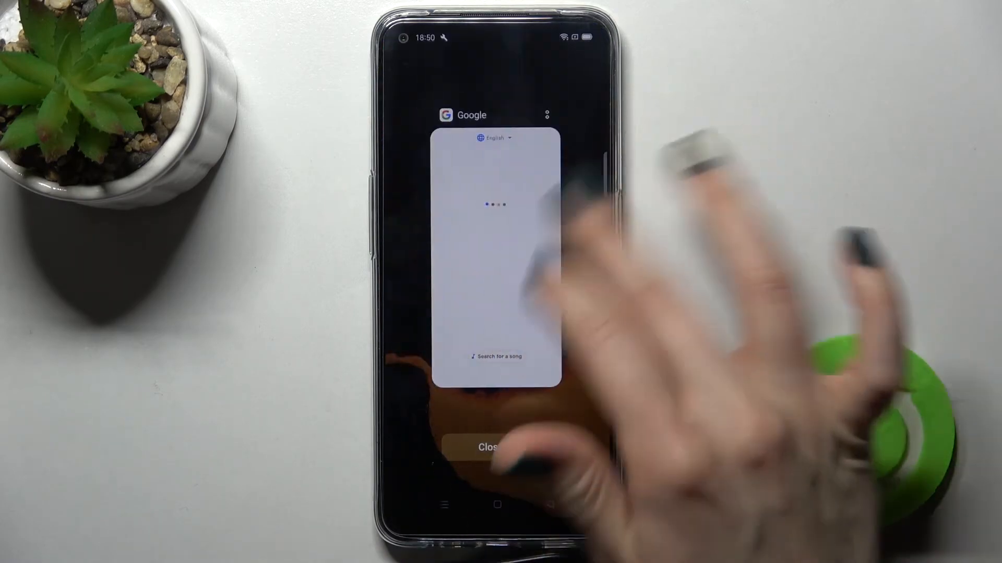
Close the recent apps and return to the home screen
click(488, 448)
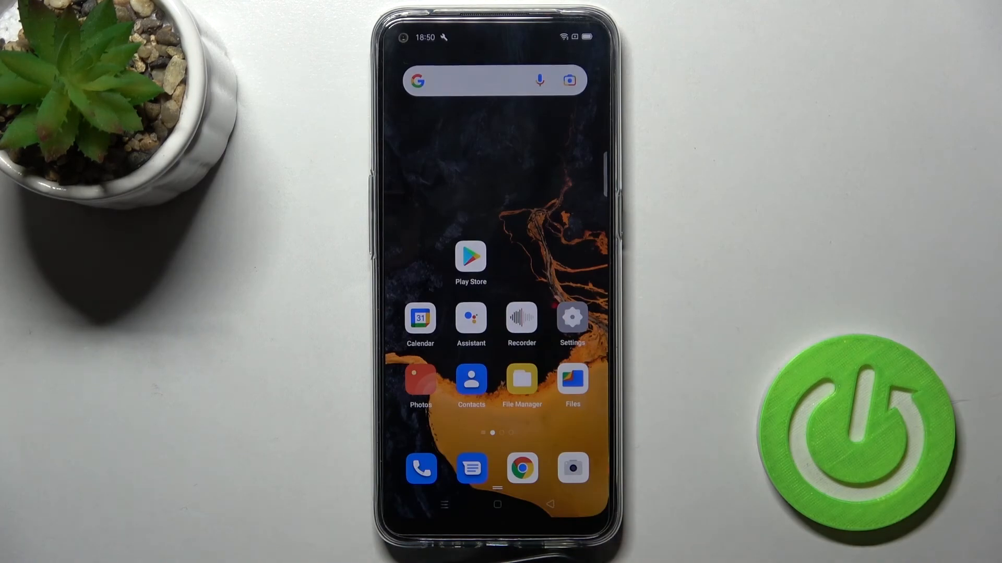